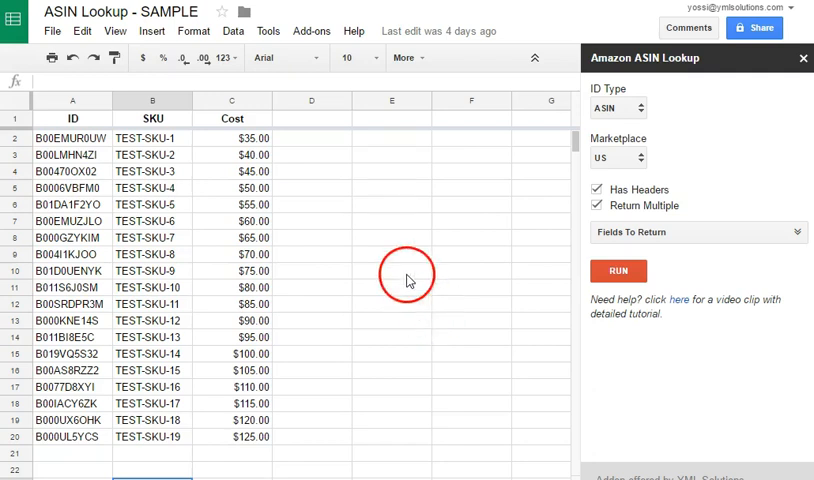
# Reach the ASIN Lookup add-on's Amazon Keys window from the Add-ons menu
pyautogui.click(312, 32)
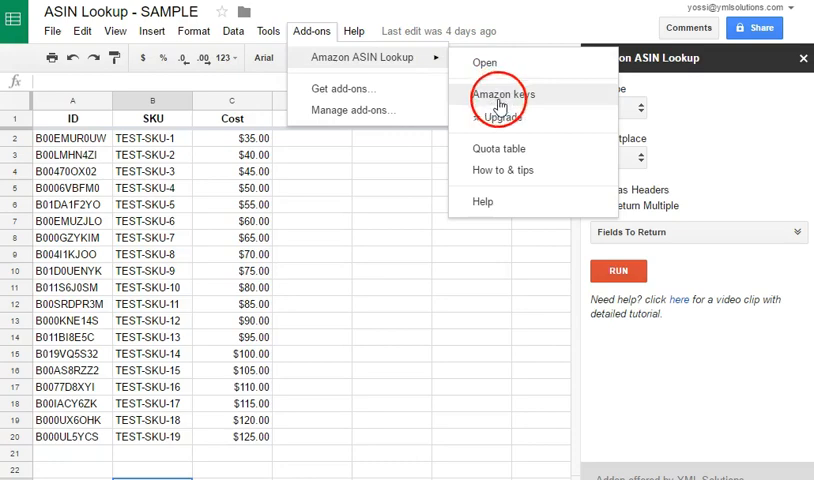
pyautogui.click(500, 94)
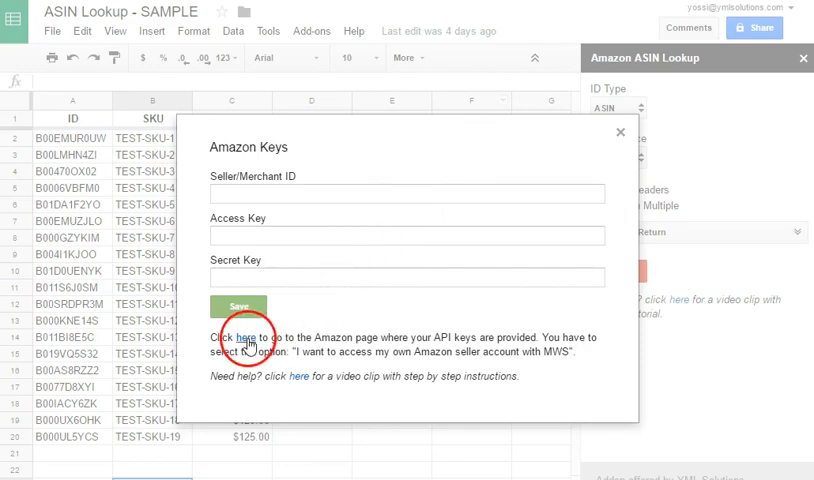
# Sign in to Seller Central via the 'here' link and choose access to your own seller account with MWS
pyautogui.click(250, 336)
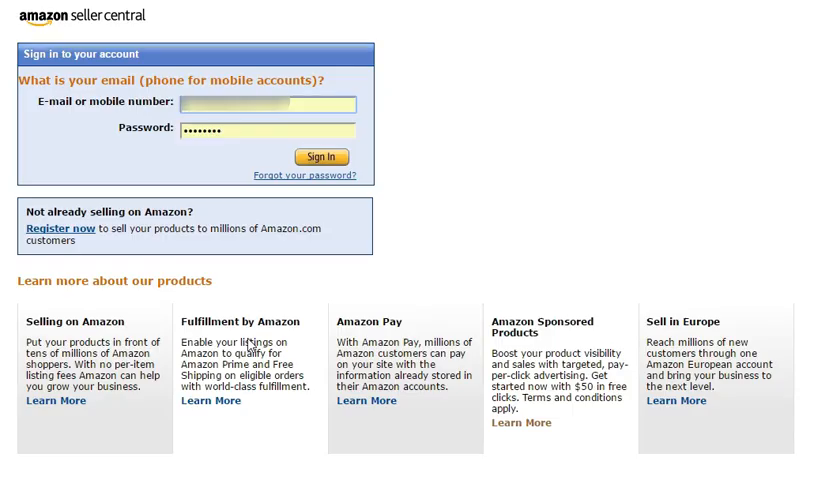
pyautogui.click(320, 156)
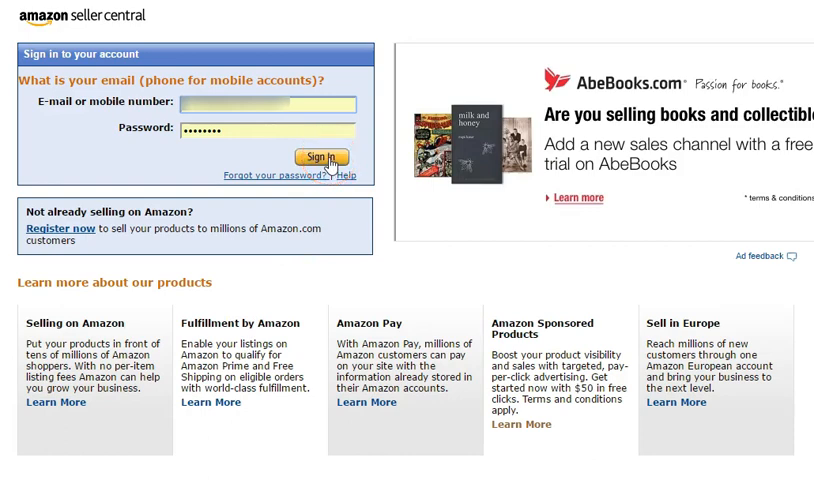
pyautogui.click(316, 156)
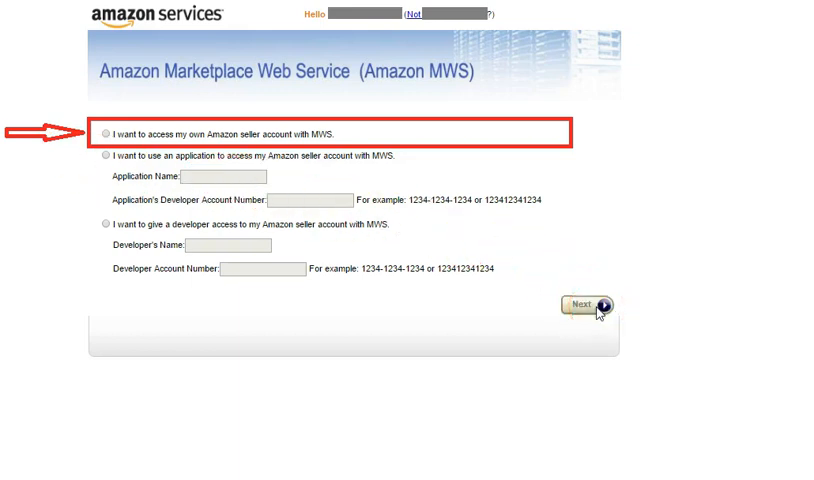
pyautogui.click(584, 304)
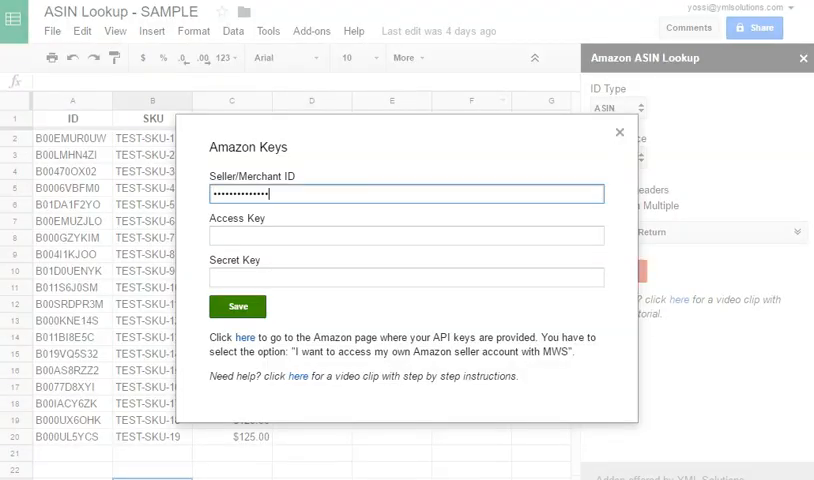
# Paste the Access Key and Secret Key into the Amazon Keys fields and save them
pyautogui.click(404, 192)
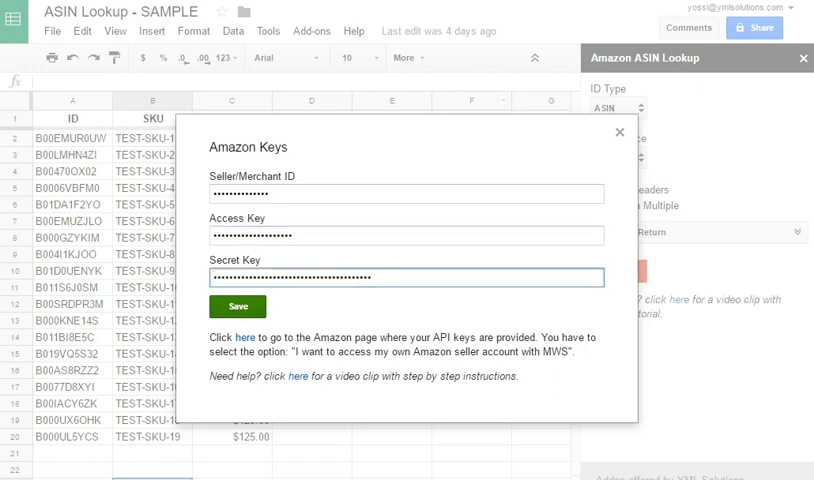
pyautogui.click(238, 306)
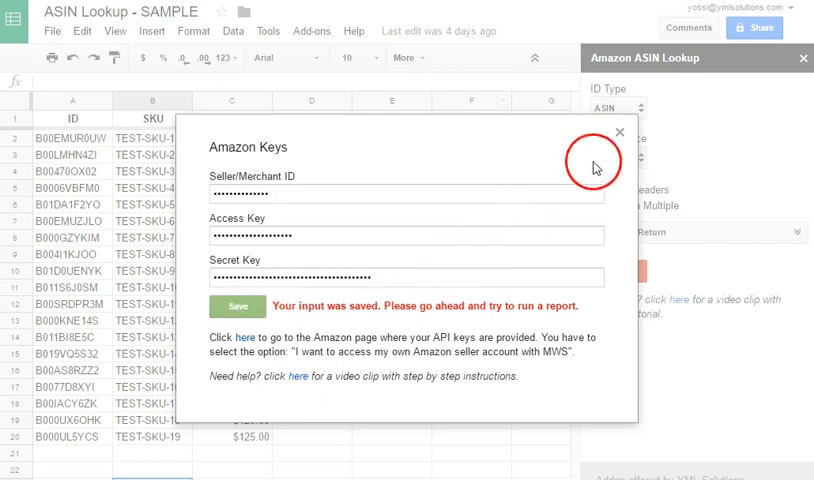
pyautogui.moveTo(620, 136)
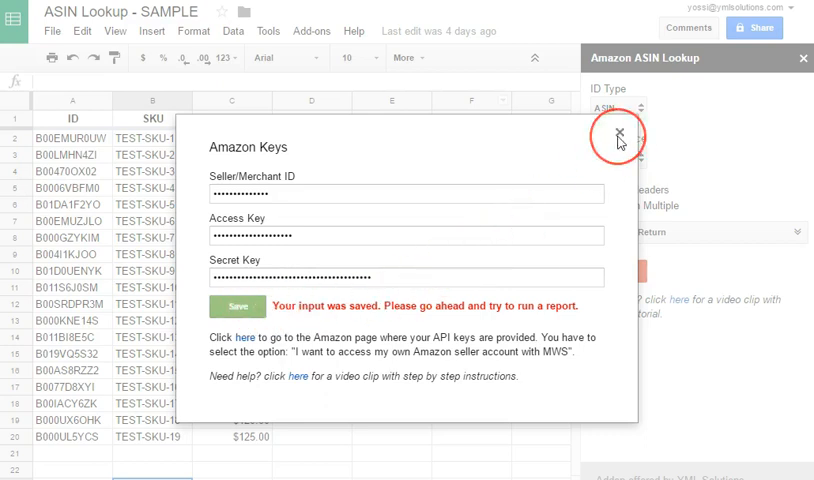